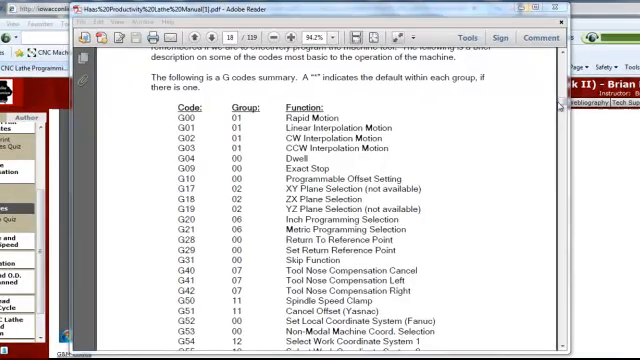
{"action": "scroll", "scroll_direction": "down", "scroll_amount": 3}
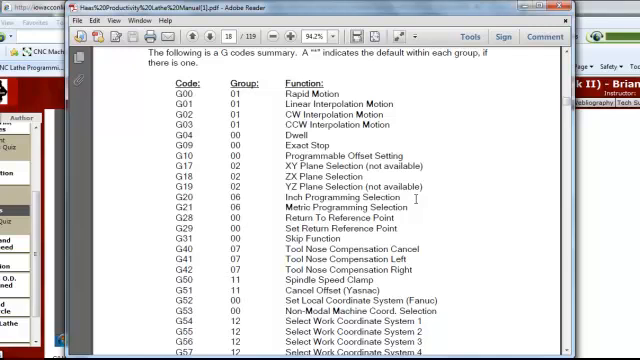
{"action": "scroll", "scroll_direction": "down", "scroll_amount": 3}
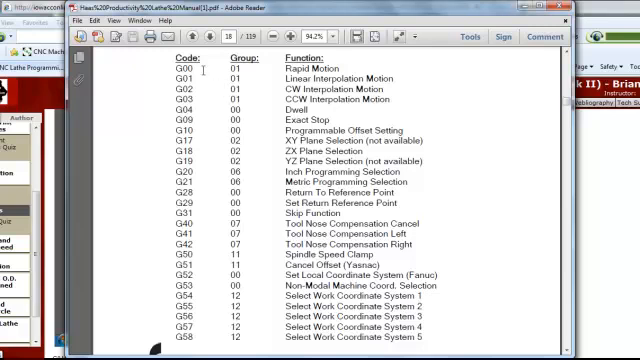
{"action": "mouse_move", "coordinate": [167, 74]}
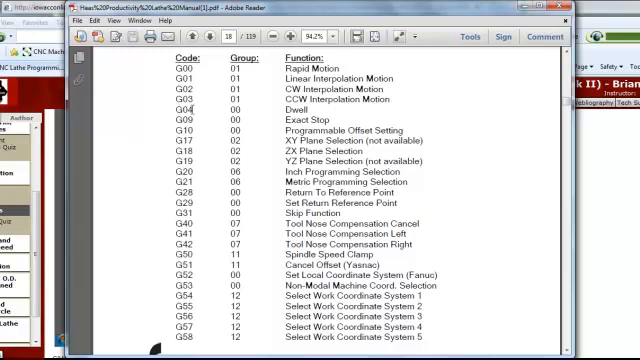
{"action": "mouse_move", "coordinate": [210, 117]}
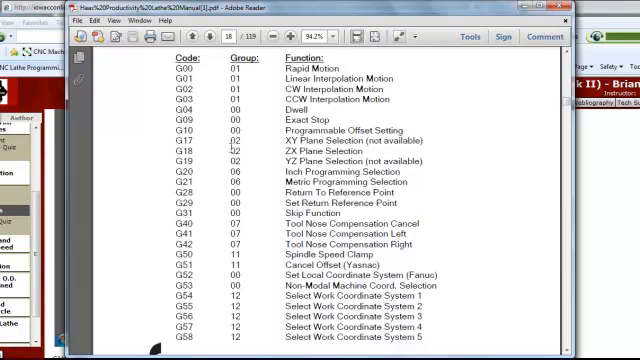
{"action": "mouse_move", "coordinate": [210, 167]}
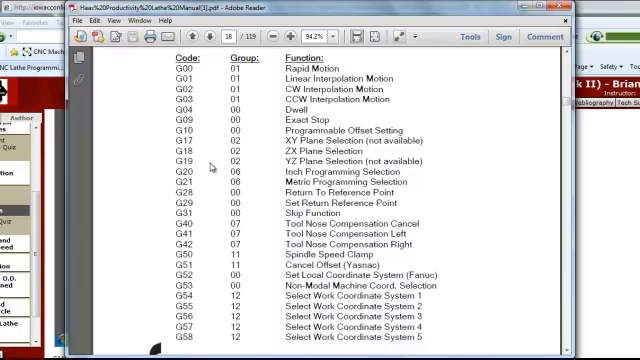
{"action": "scroll", "scroll_direction": "down", "scroll_amount": 3}
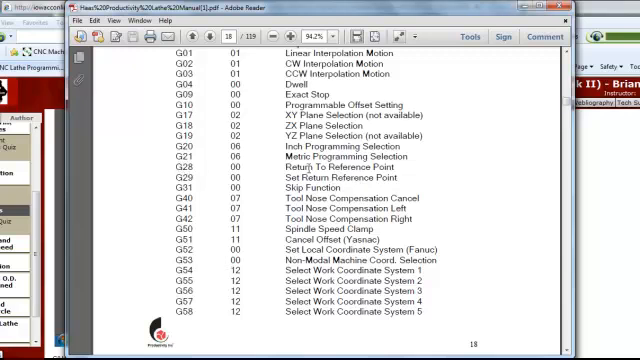
{"action": "mouse_move", "coordinate": [265, 180]}
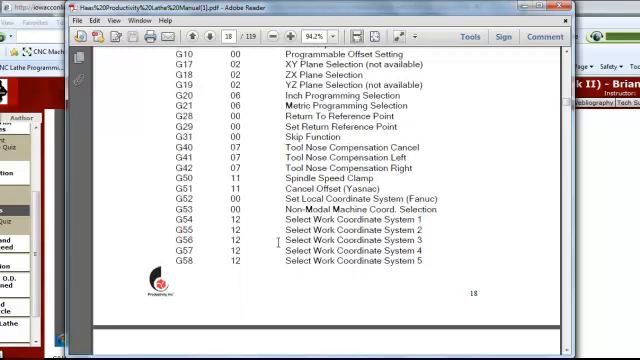
{"action": "scroll", "scroll_direction": "down", "scroll_amount": 3}
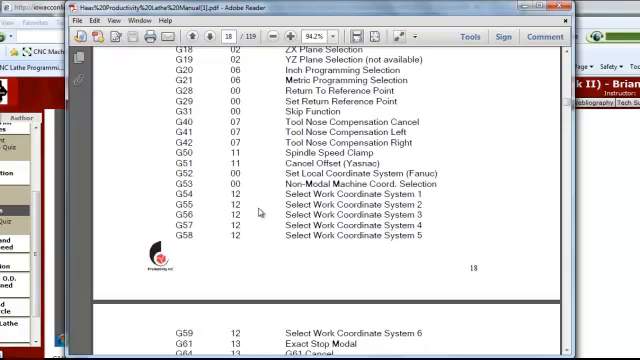
{"action": "scroll", "scroll_direction": "down", "scroll_amount": 3}
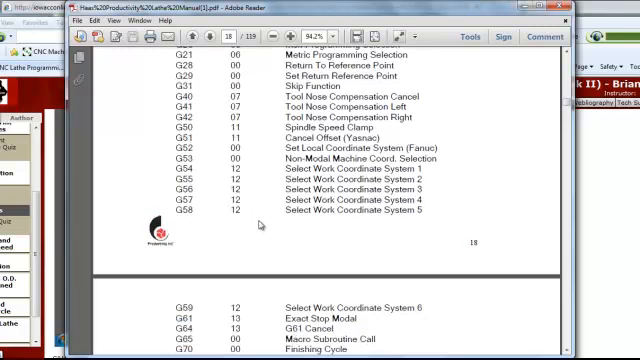
{"action": "scroll", "scroll_direction": "down", "scroll_amount": 3}
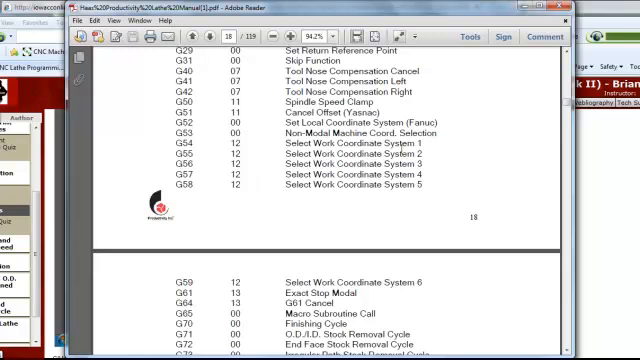
{"action": "scroll", "scroll_direction": "down", "scroll_amount": 3}
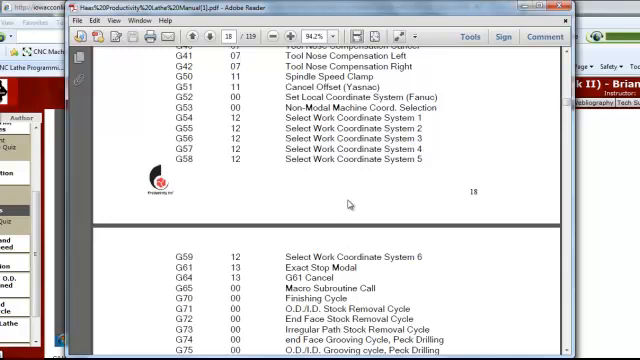
{"action": "scroll", "scroll_direction": "down", "scroll_amount": 3}
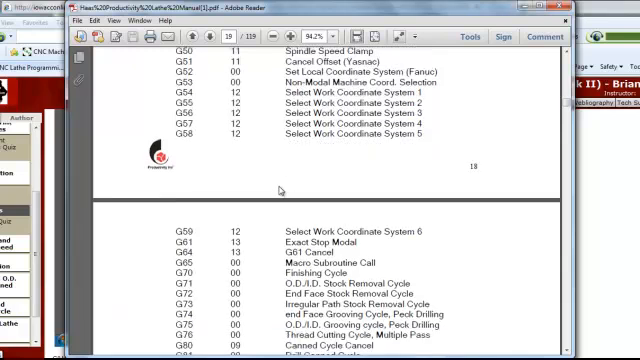
{"action": "scroll", "scroll_direction": "down", "scroll_amount": 3}
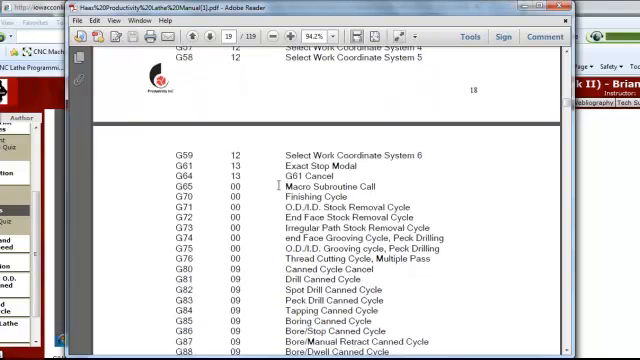
{"action": "scroll", "scroll_direction": "down", "scroll_amount": 3}
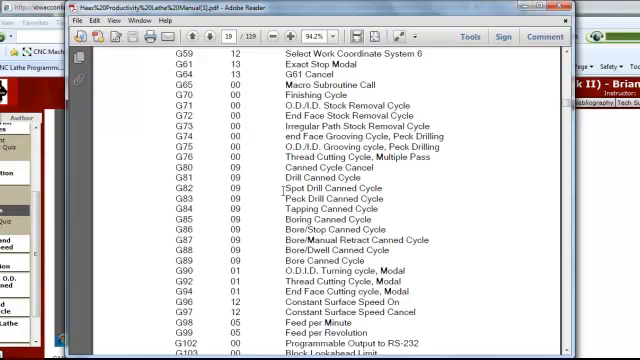
{"action": "scroll", "scroll_direction": "down", "scroll_amount": 3}
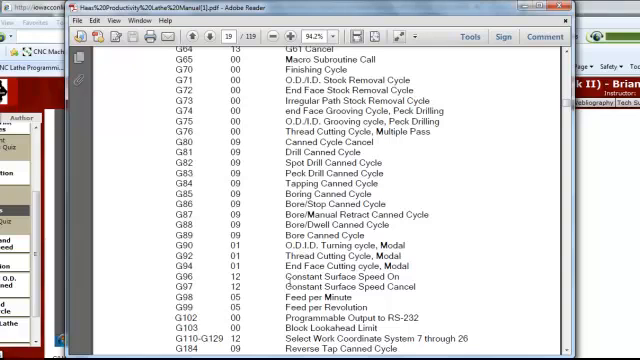
{"action": "scroll", "scroll_direction": "up", "scroll_amount": 3}
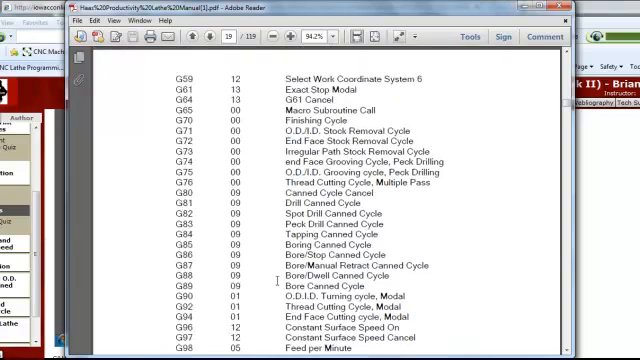
{"action": "scroll", "scroll_direction": "up", "scroll_amount": 3}
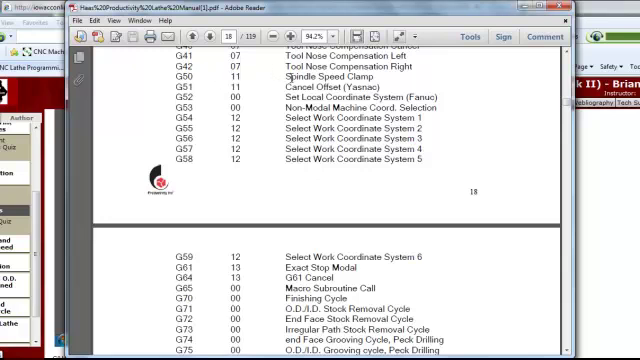
{"action": "scroll", "scroll_direction": "down", "scroll_amount": 3}
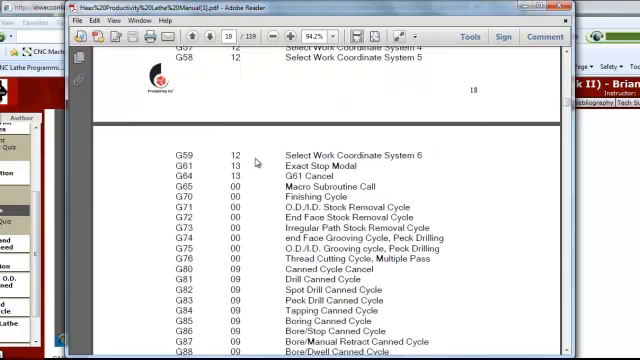
{"action": "scroll", "scroll_direction": "down", "scroll_amount": 3}
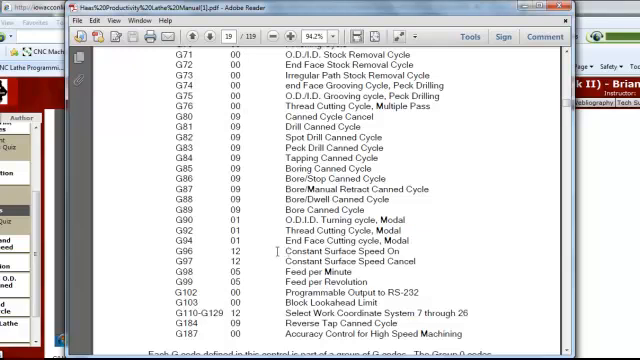
{"action": "scroll", "scroll_direction": "down", "scroll_amount": 3}
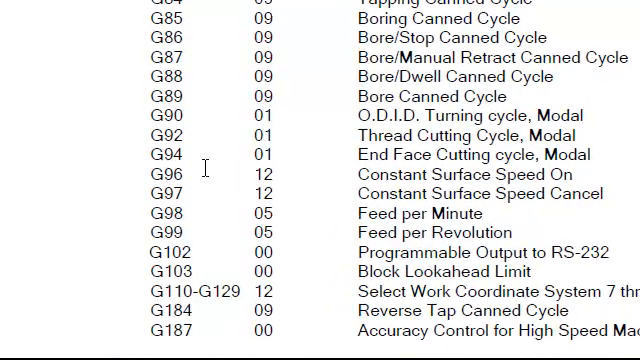
{"action": "mouse_move", "coordinate": [304, 189]}
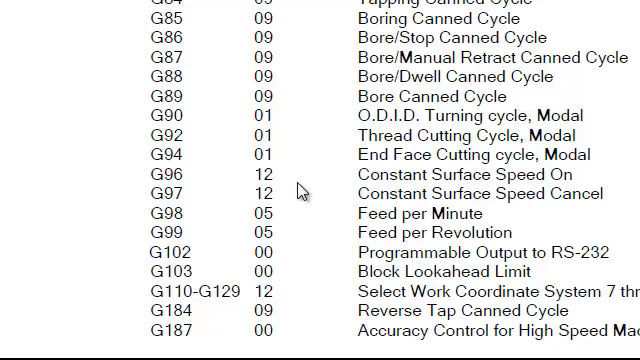
{"action": "mouse_move", "coordinate": [327, 184]}
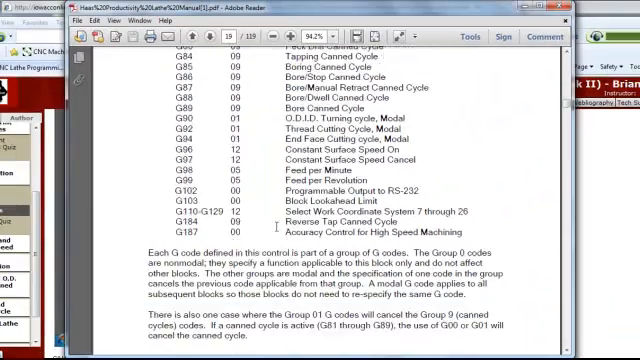
{"action": "scroll", "scroll_direction": "up", "scroll_amount": 3}
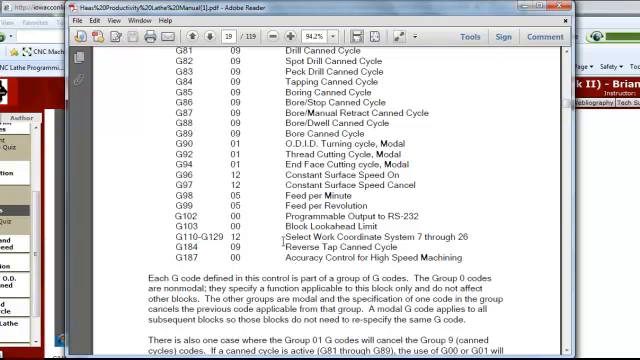
{"action": "scroll", "scroll_direction": "up", "scroll_amount": 3}
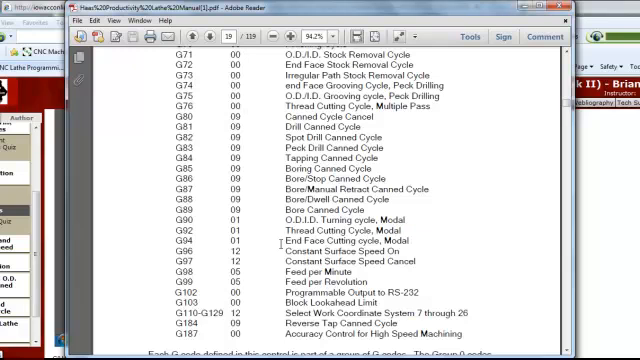
{"action": "scroll", "scroll_direction": "up", "scroll_amount": 3}
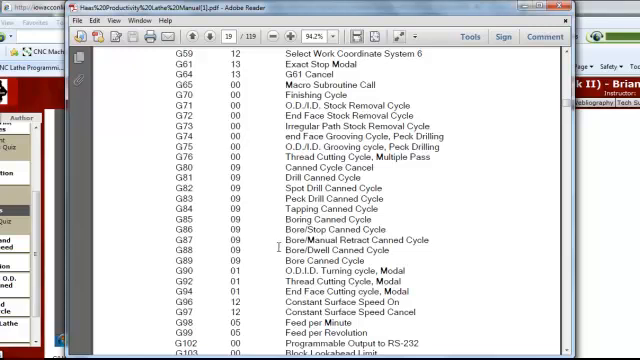
{"action": "scroll", "scroll_direction": "down", "scroll_amount": 3}
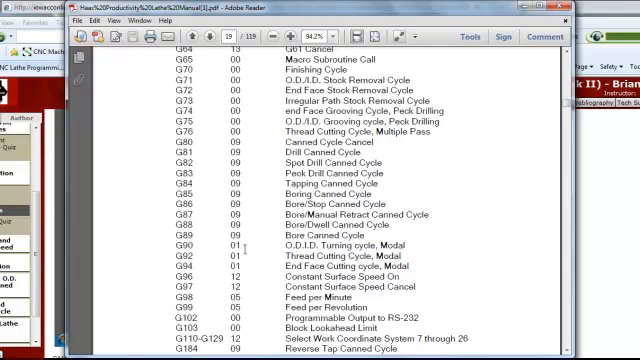
{"action": "mouse_move", "coordinate": [425, 255]}
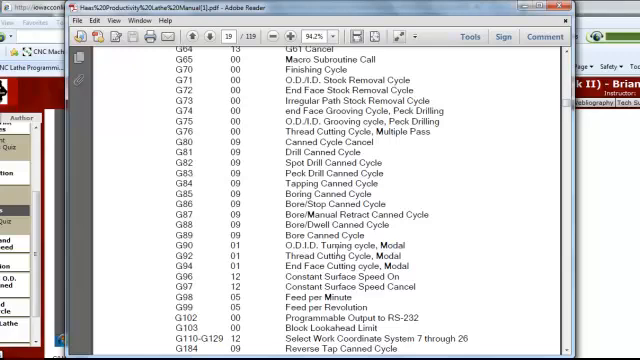
{"action": "scroll", "scroll_direction": "down", "scroll_amount": 3}
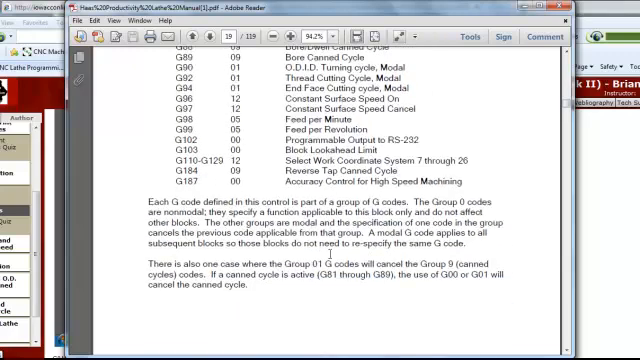
{"action": "scroll", "scroll_direction": "down", "scroll_amount": 3}
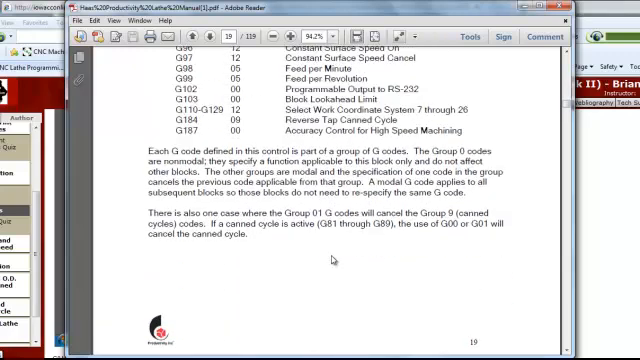
{"action": "scroll", "scroll_direction": "up", "scroll_amount": 3}
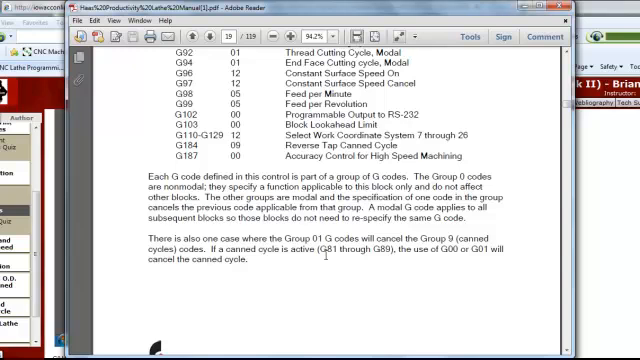
{"action": "mouse_move", "coordinate": [317, 287]}
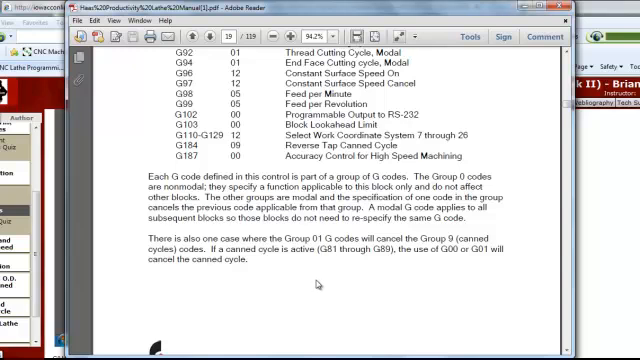
{"action": "scroll", "scroll_direction": "down", "scroll_amount": 3}
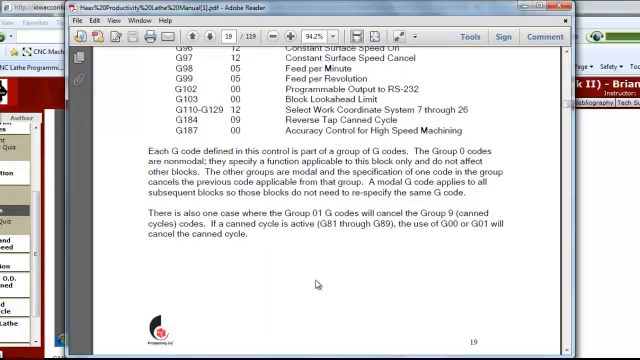
{"action": "scroll", "scroll_direction": "down", "scroll_amount": 3}
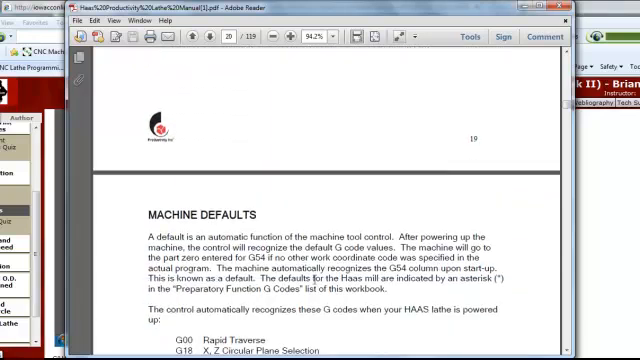
{"action": "scroll", "scroll_direction": "up", "scroll_amount": 3}
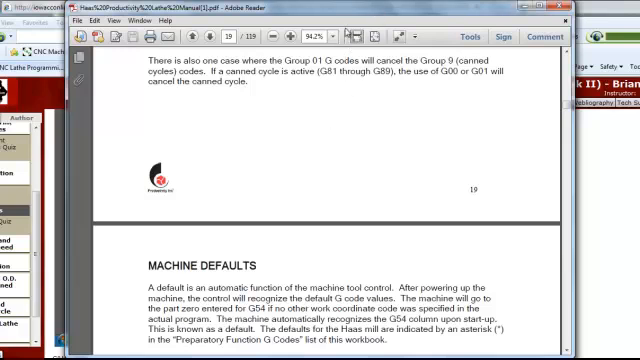
{"action": "mouse_move", "coordinate": [327, 118]}
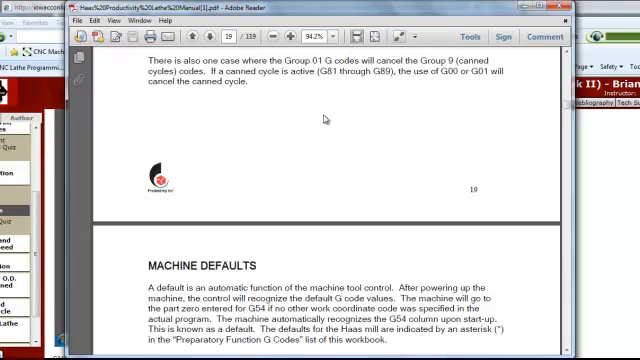
{"action": "scroll", "scroll_direction": "down", "scroll_amount": 3}
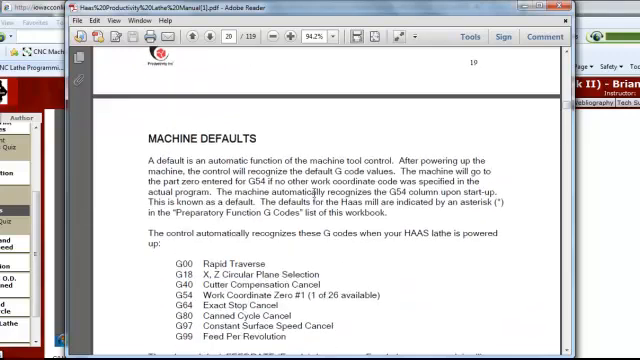
{"action": "scroll", "scroll_direction": "down", "scroll_amount": 3}
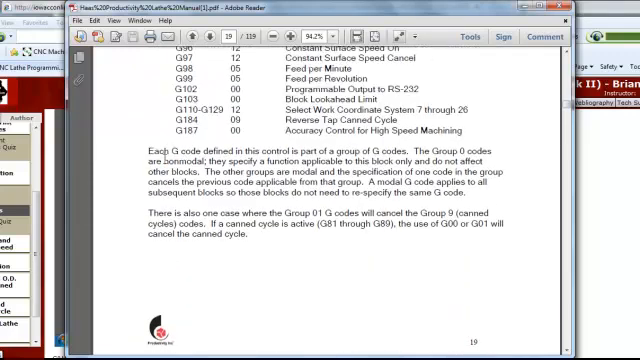
{"action": "scroll", "scroll_direction": "up", "scroll_amount": 3}
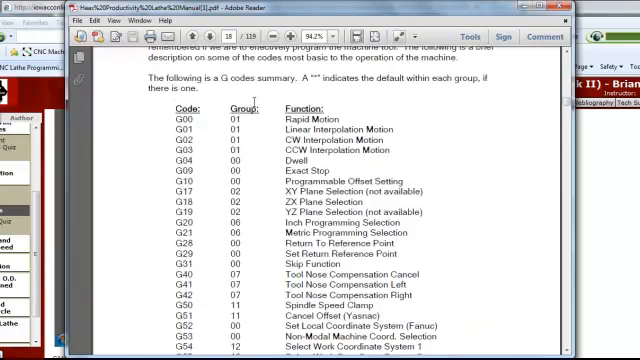
{"action": "scroll", "scroll_direction": "down", "scroll_amount": 3}
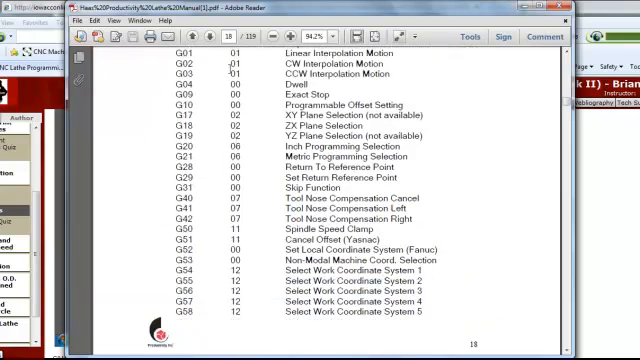
{"action": "scroll", "scroll_direction": "down", "scroll_amount": 3}
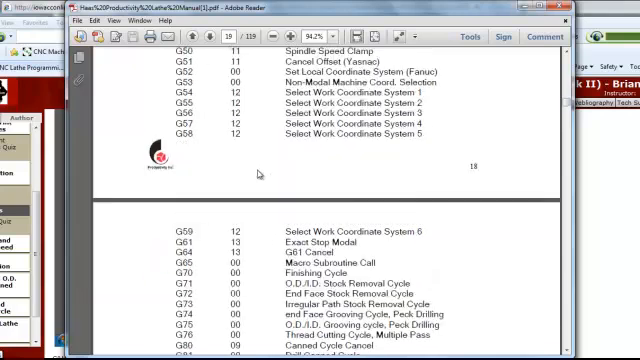
{"action": "scroll", "scroll_direction": "down", "scroll_amount": 3}
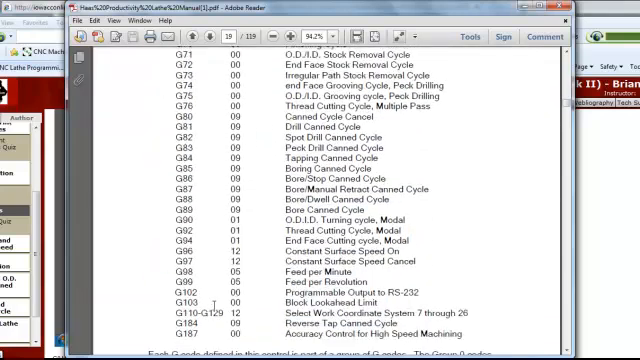
{"action": "scroll", "scroll_direction": "down", "scroll_amount": 3}
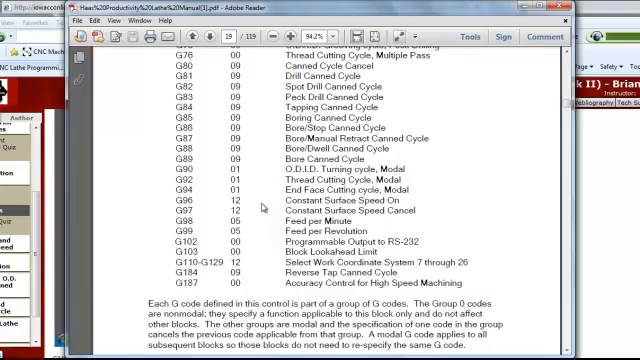
{"action": "scroll", "scroll_direction": "down", "scroll_amount": 3}
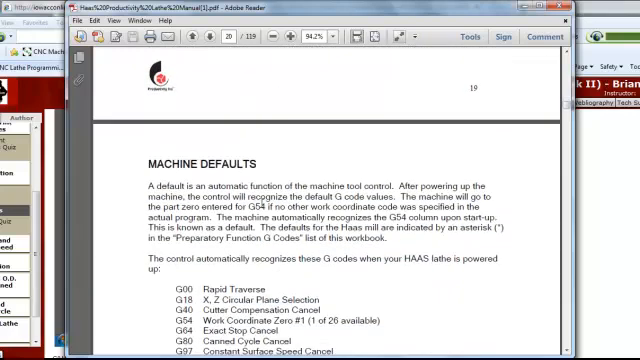
{"action": "scroll", "scroll_direction": "up", "scroll_amount": 3}
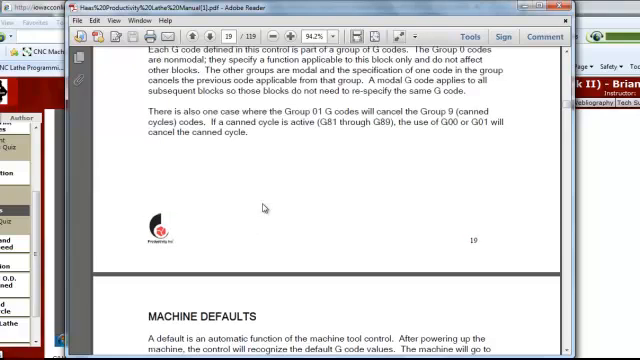
{"action": "scroll", "scroll_direction": "up", "scroll_amount": 3}
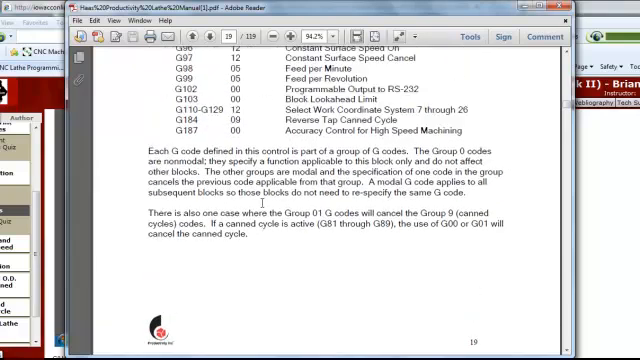
{"action": "scroll", "scroll_direction": "down", "scroll_amount": 3}
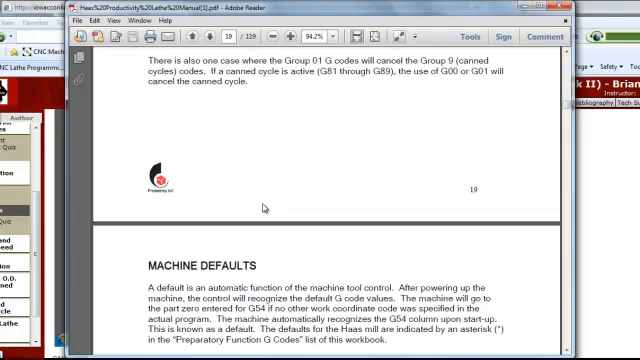
{"action": "scroll", "scroll_direction": "down", "scroll_amount": 3}
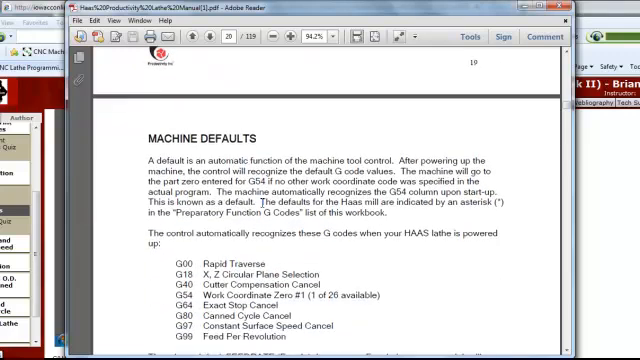
{"action": "scroll", "scroll_direction": "down", "scroll_amount": 3}
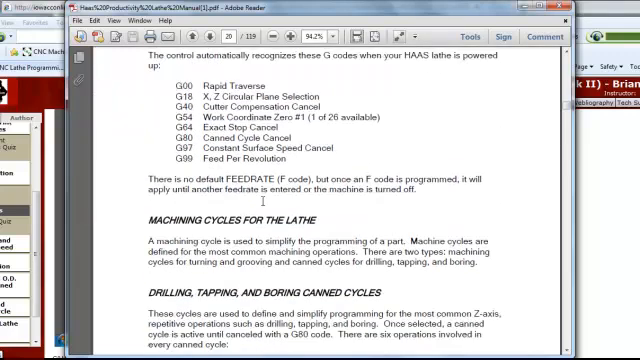
{"action": "scroll", "scroll_direction": "down", "scroll_amount": 3}
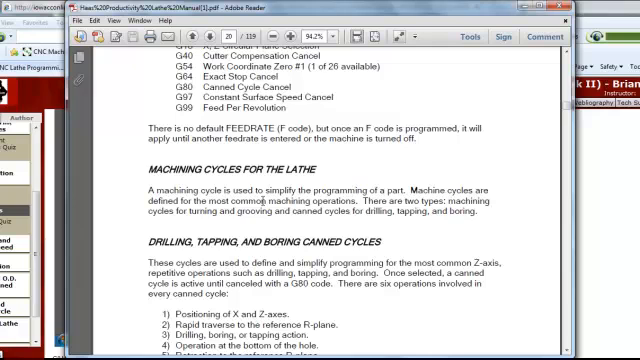
{"action": "scroll", "scroll_direction": "down", "scroll_amount": 3}
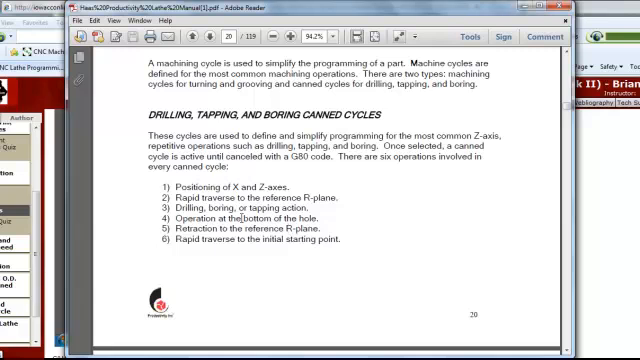
{"action": "mouse_move", "coordinate": [335, 213]}
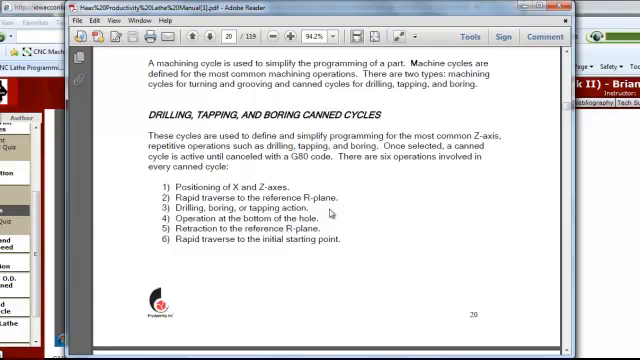